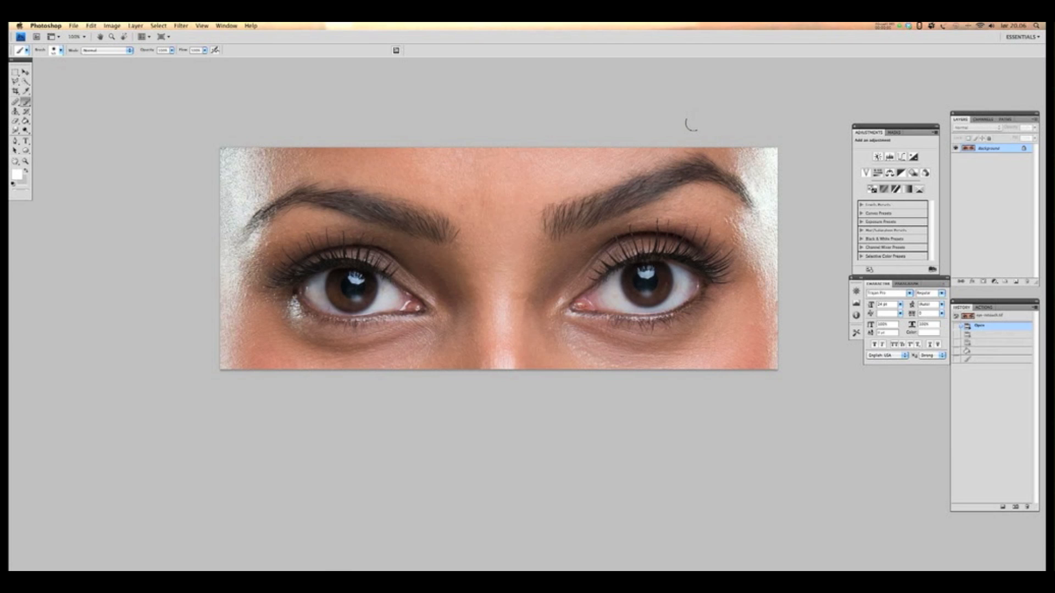
{"action": "mouse_move", "coordinate": [778, 99]}
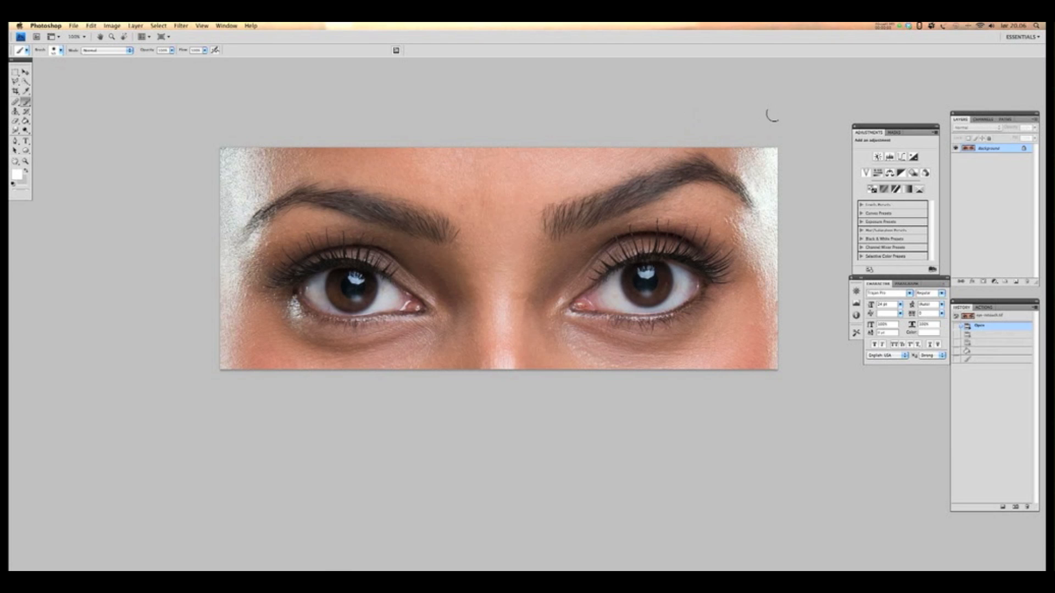
{"action": "mouse_move", "coordinate": [793, 104]}
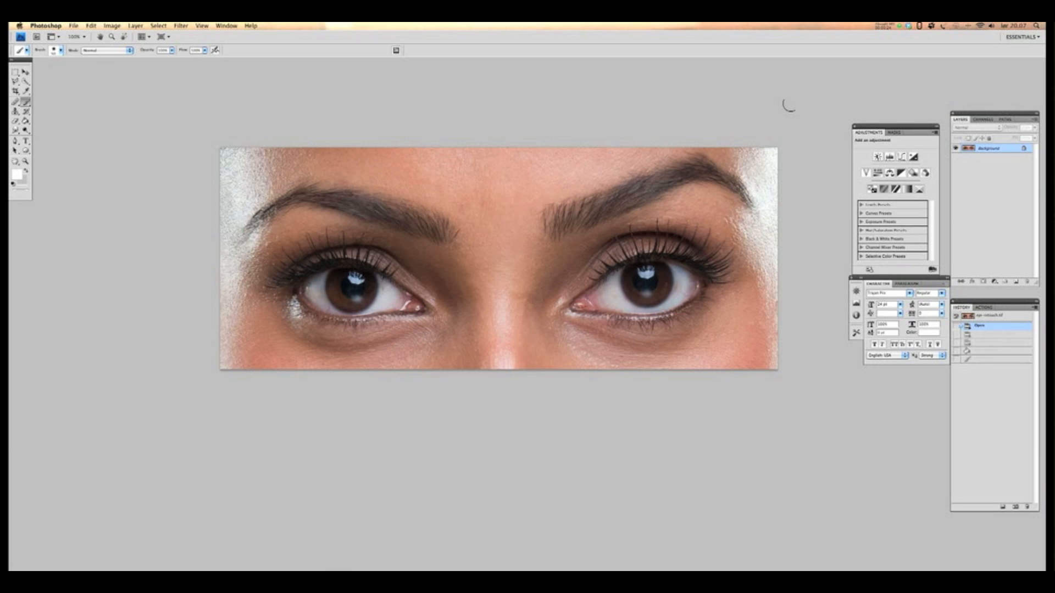
{"action": "mouse_move", "coordinate": [529, 113]}
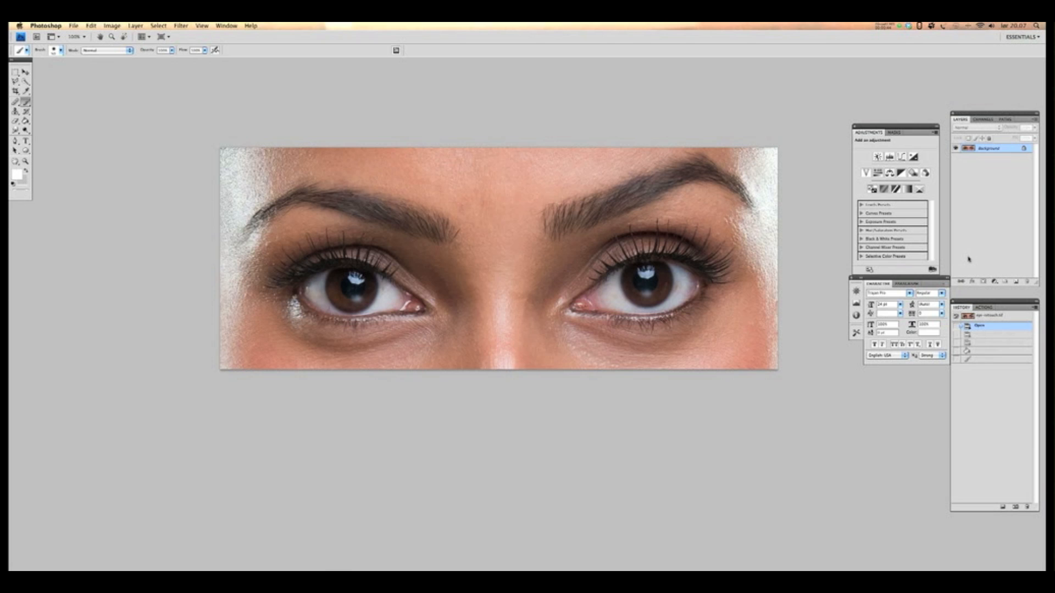
Add a Hue/Saturation adjustment layer over the eyes photo and pull its Saturation down
{"action": "left_click", "coordinate": [994, 280]}
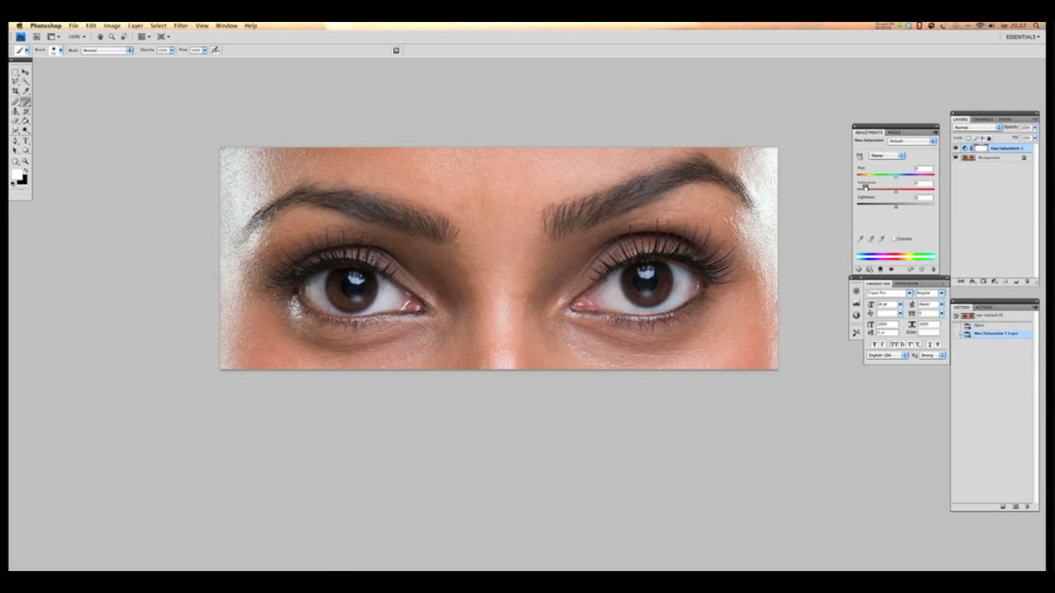
{"action": "left_click_drag", "start_coordinate": [895, 192], "coordinate": [912, 185]}
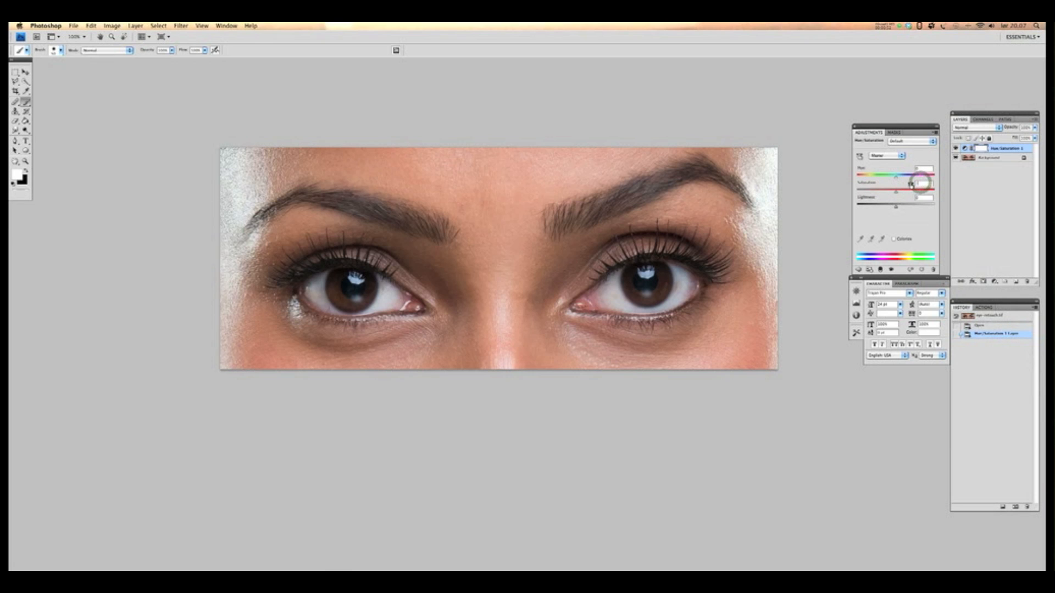
{"action": "left_click_drag", "start_coordinate": [922, 183], "coordinate": [895, 184]}
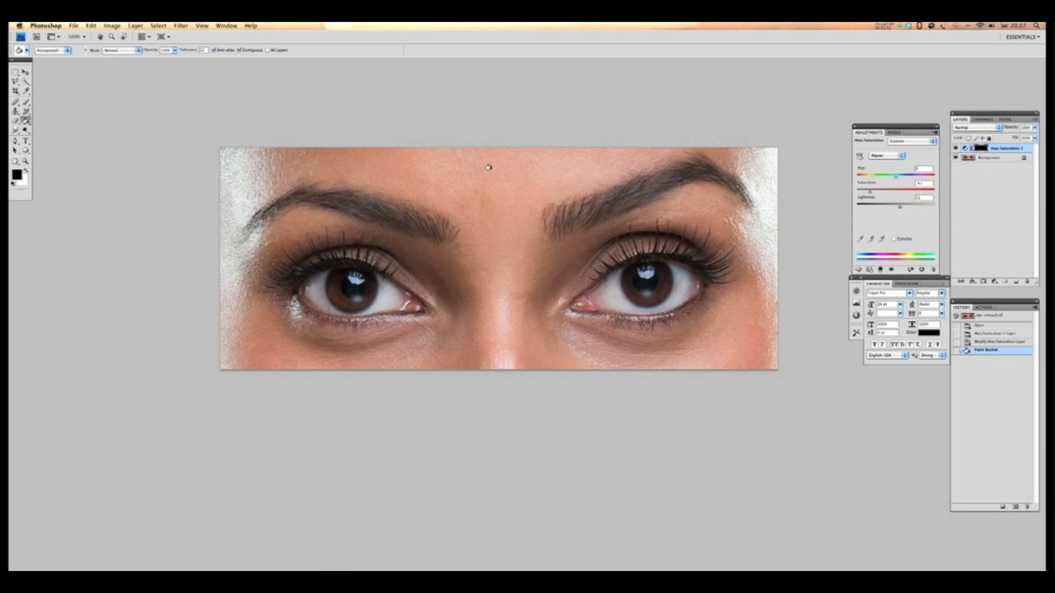
{"action": "mouse_move", "coordinate": [635, 116]}
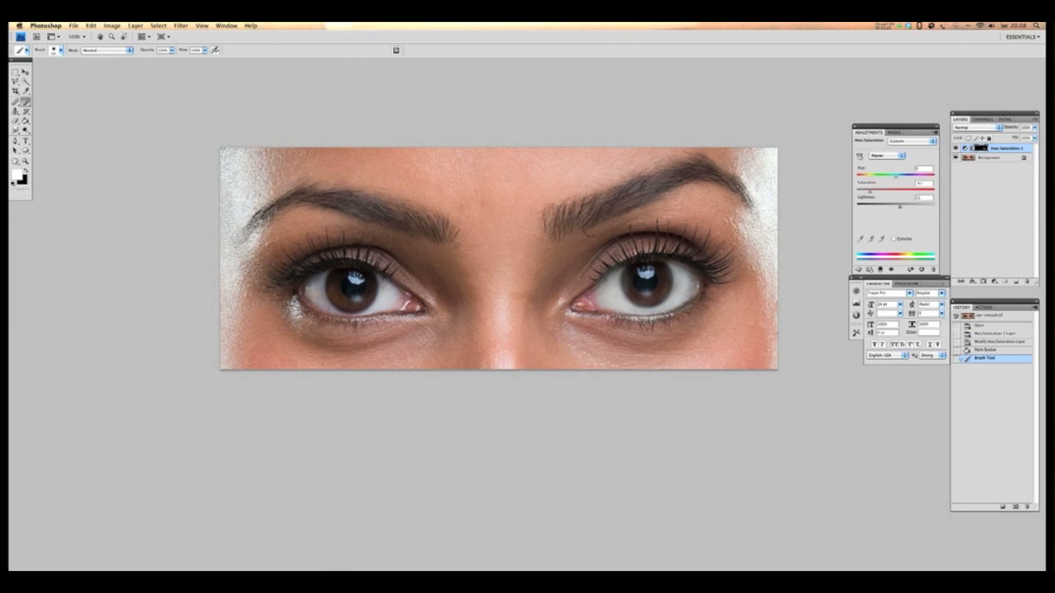
{"action": "mouse_move", "coordinate": [46, 231]}
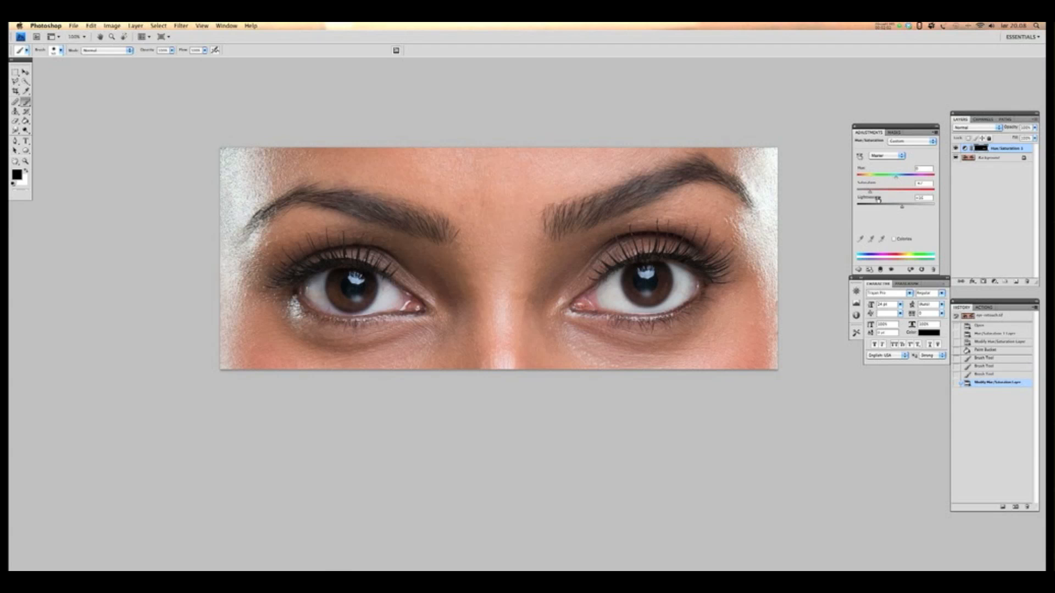
Fine-tune the whitening layer's Saturation slider, then return to the Background layer
{"action": "left_click_drag", "start_coordinate": [895, 184], "coordinate": [870, 192]}
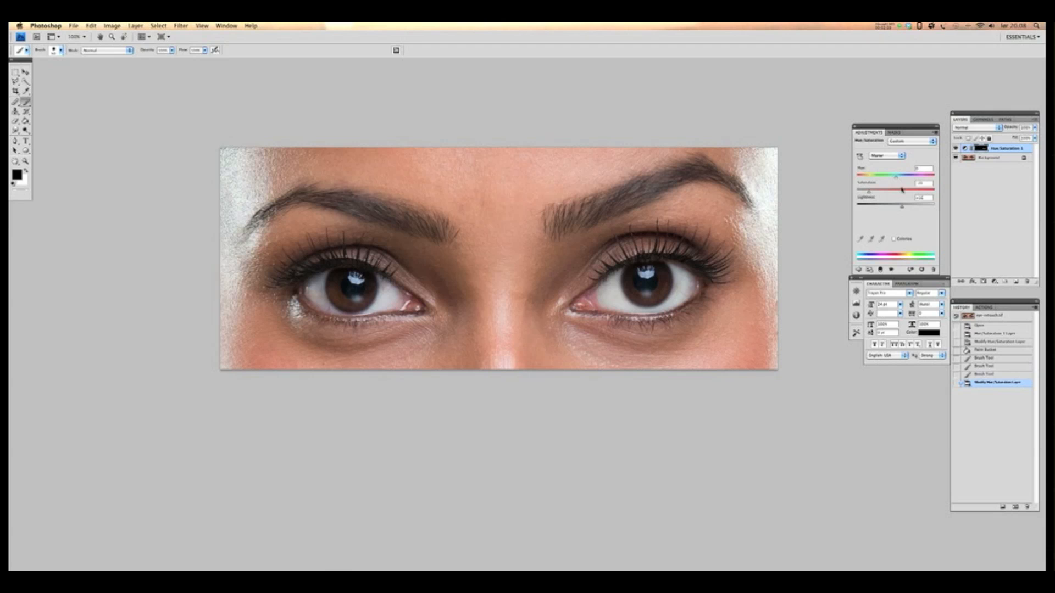
{"action": "left_click", "coordinate": [985, 161]}
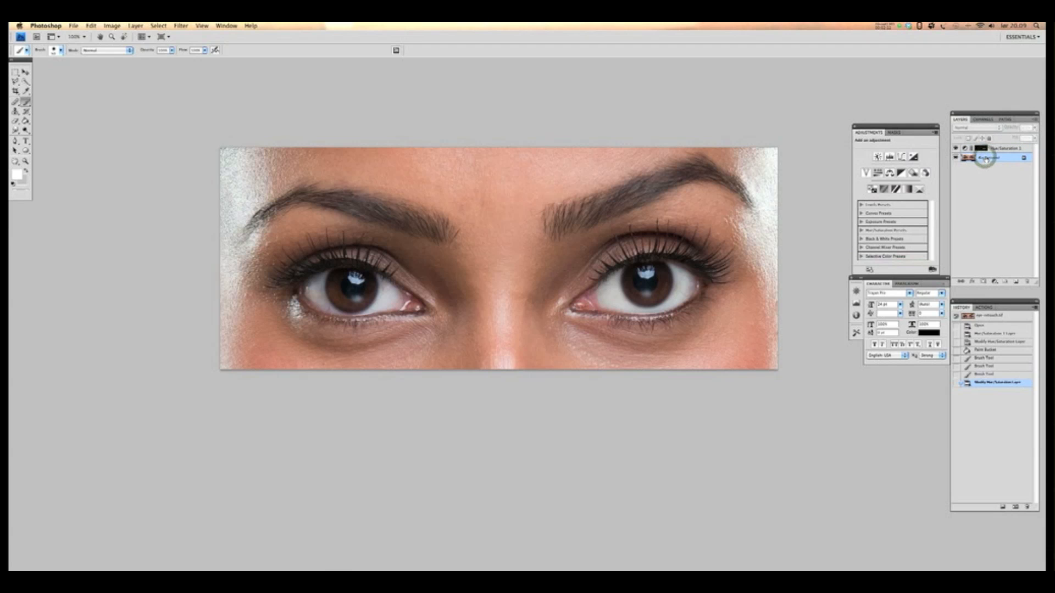
Merge the visible layers into one image and duplicate it with Layer via Copy (Cmd+J)
{"action": "right_click", "coordinate": [987, 158]}
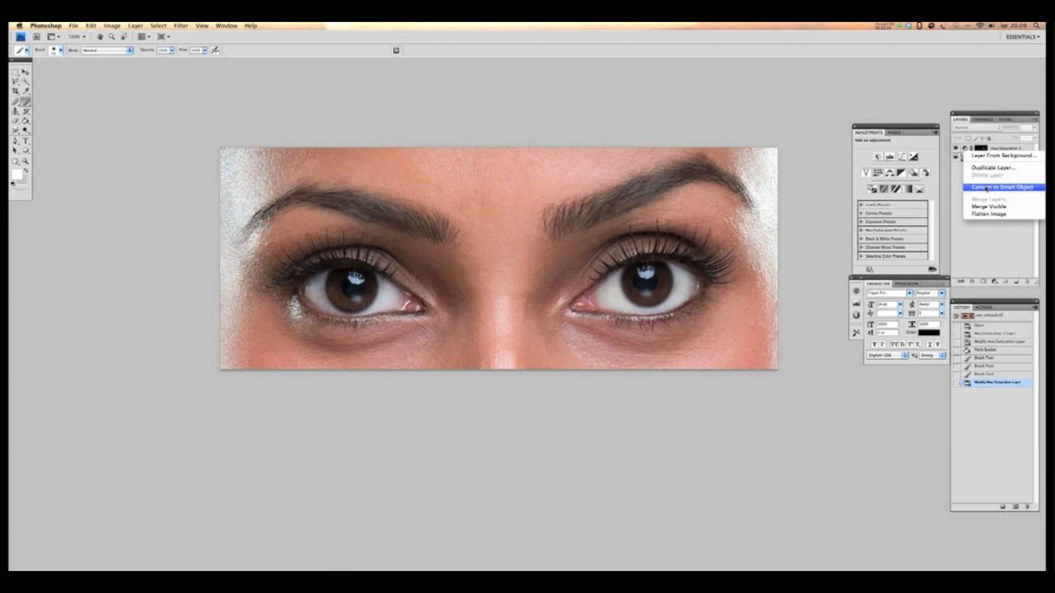
{"action": "left_click", "coordinate": [988, 213]}
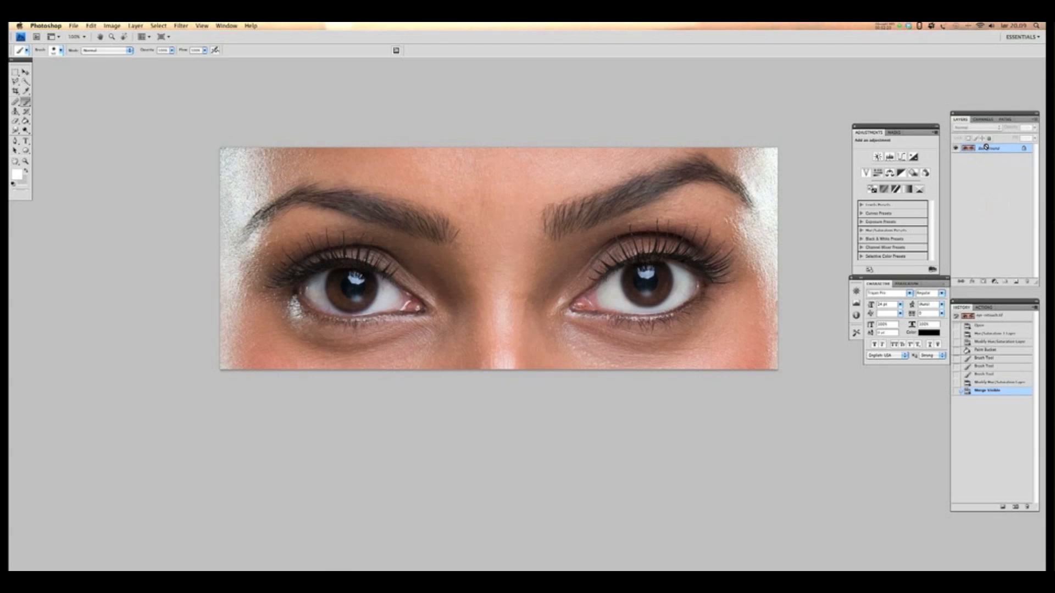
{"action": "key", "text": "cmd+j"}
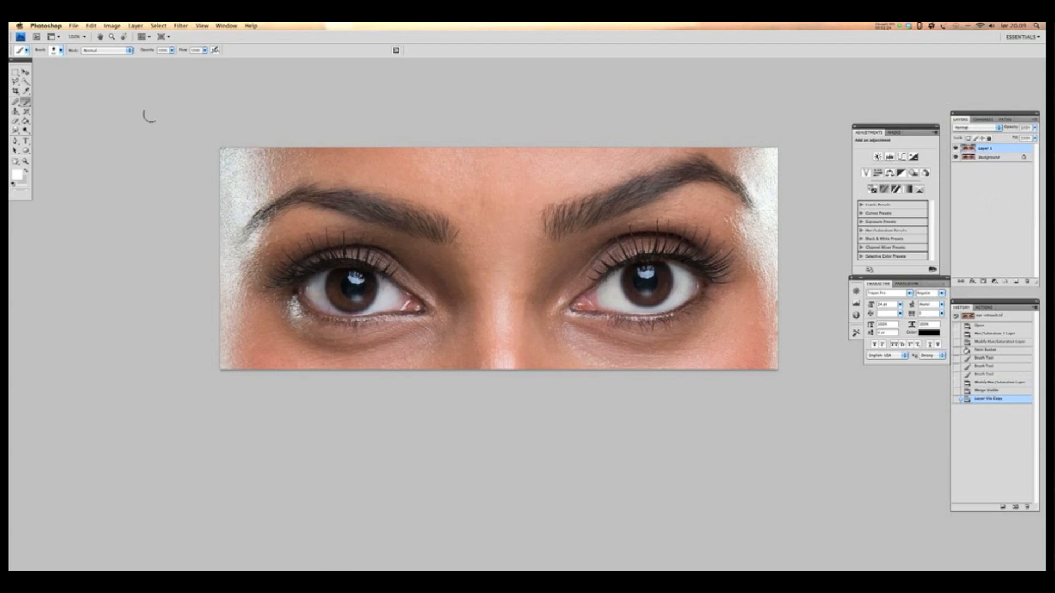
Dodge the eye catch lights with Range set to Highlights, then start another Hue/Saturation layer
{"action": "left_click", "coordinate": [22, 130]}
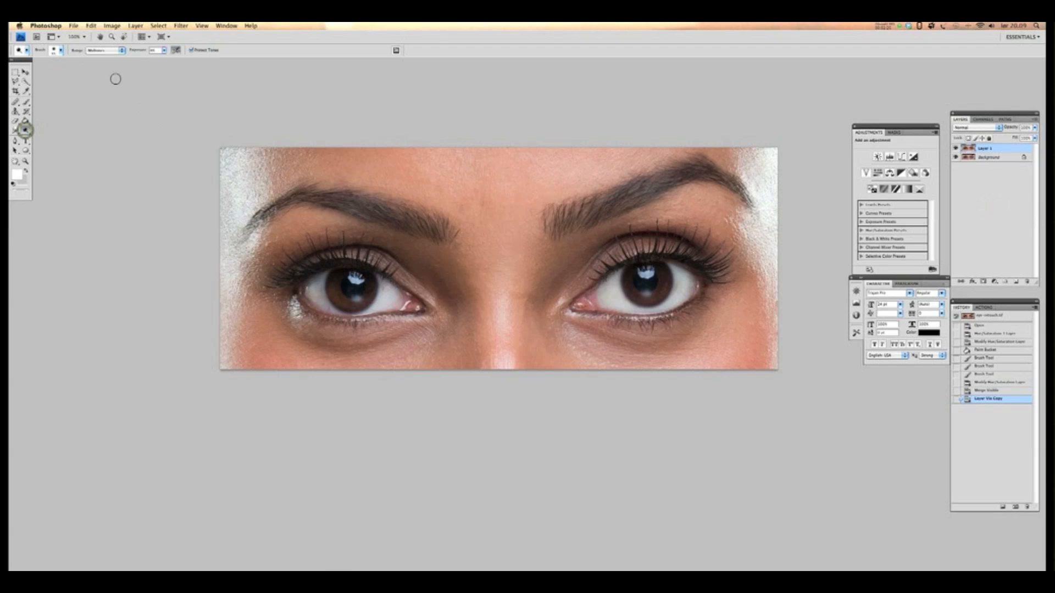
{"action": "left_click", "coordinate": [123, 51]}
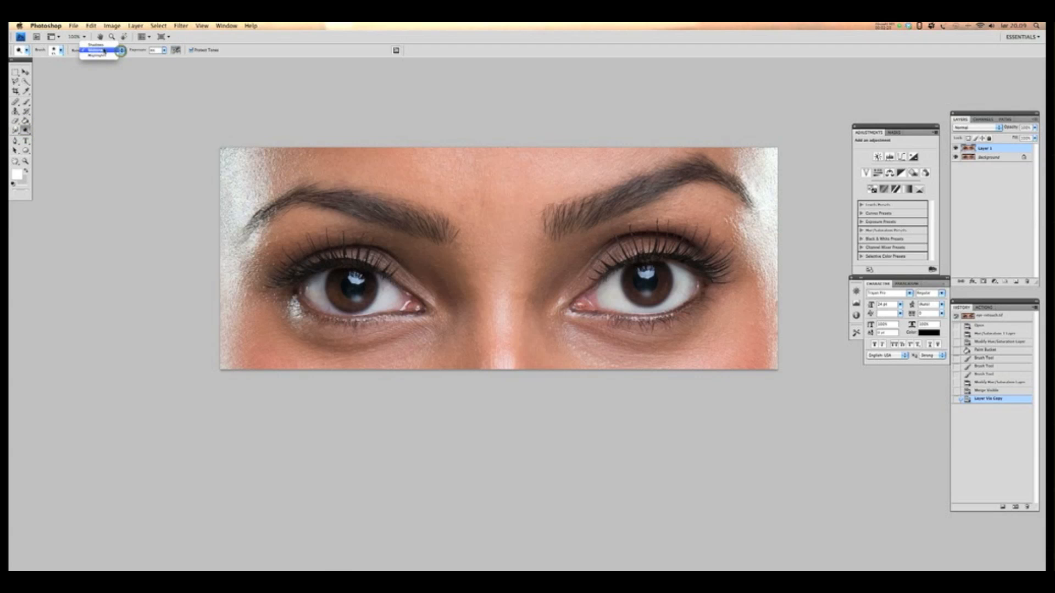
{"action": "left_click", "coordinate": [99, 57]}
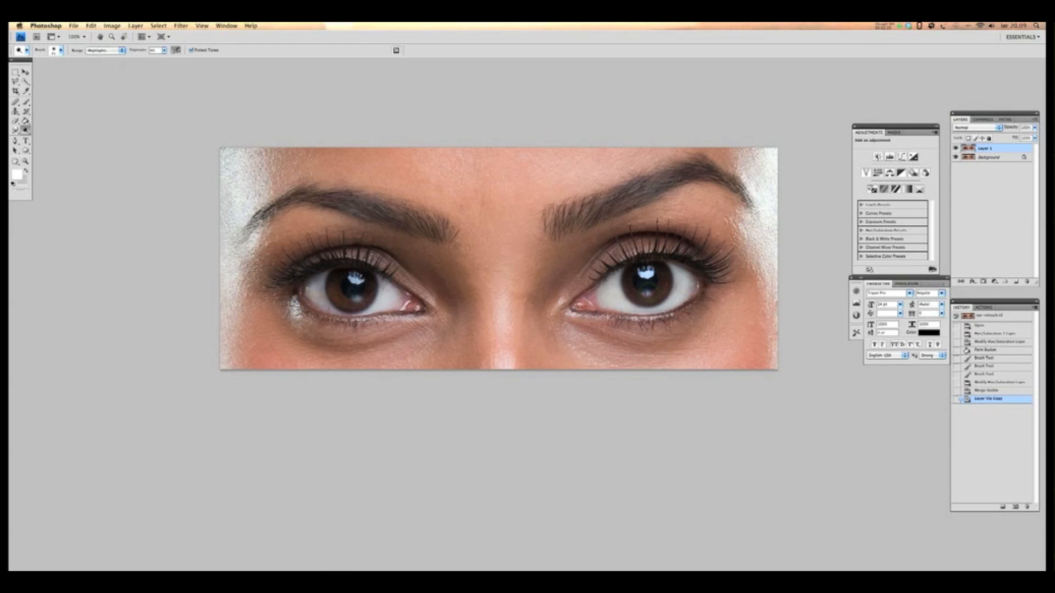
{"action": "left_click", "coordinate": [645, 282]}
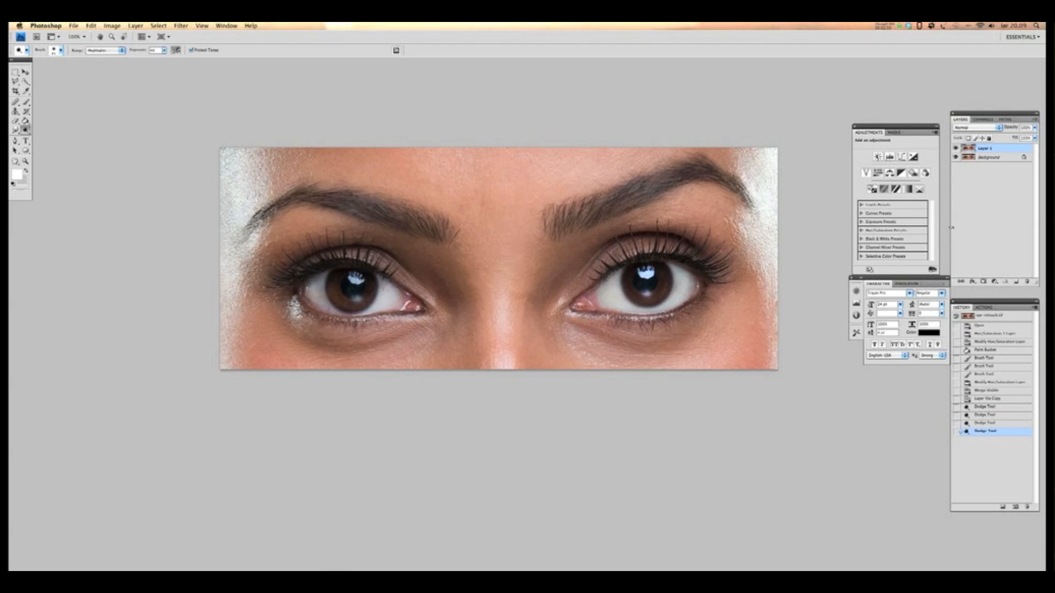
{"action": "left_click", "coordinate": [987, 281]}
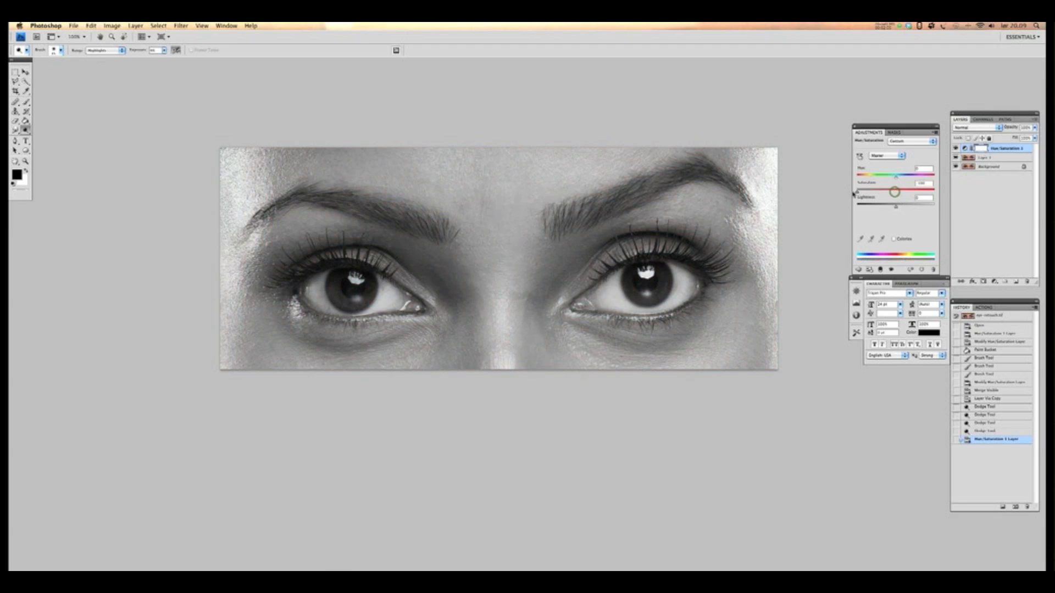
Drag the new adjustment's Saturation slider to set how strongly it desaturates
{"action": "left_click_drag", "start_coordinate": [892, 190], "coordinate": [934, 190]}
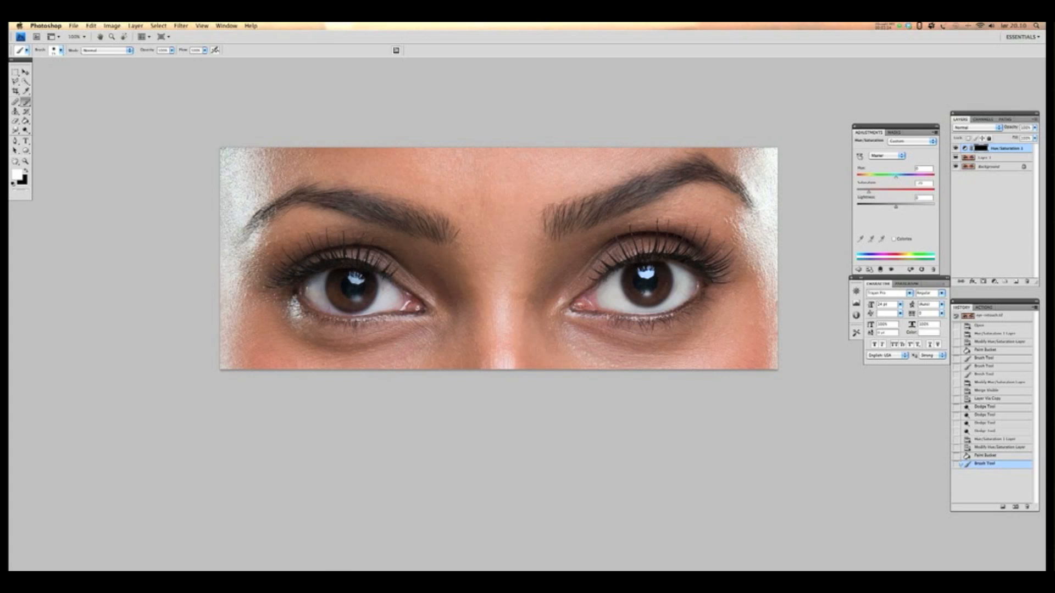
{"action": "mouse_move", "coordinate": [767, 259]}
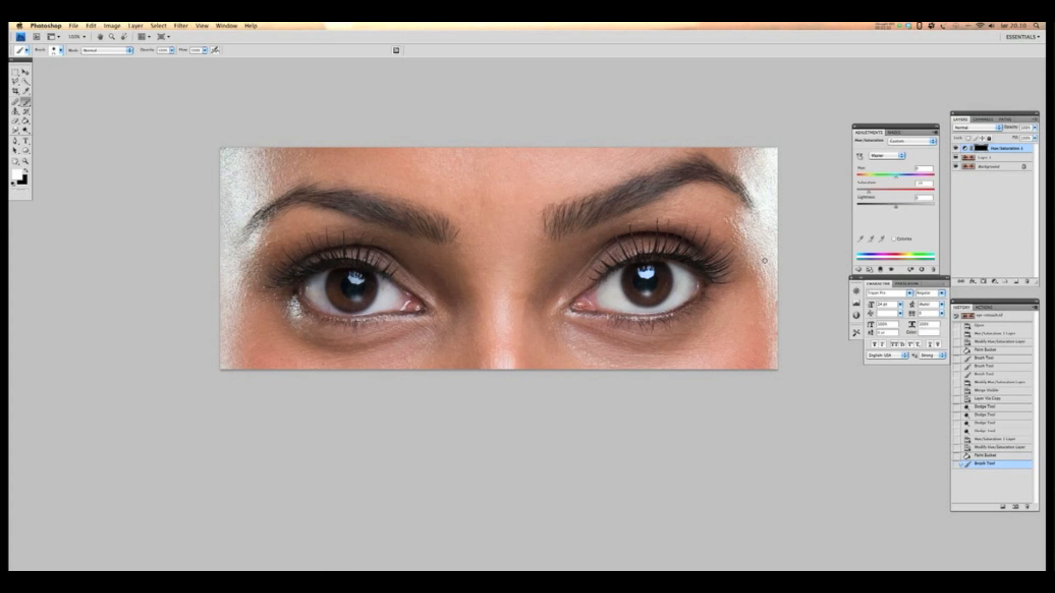
Paint white into the Hue/Saturation mask to reveal the adjustment around the eye
{"action": "left_click", "coordinate": [994, 171]}
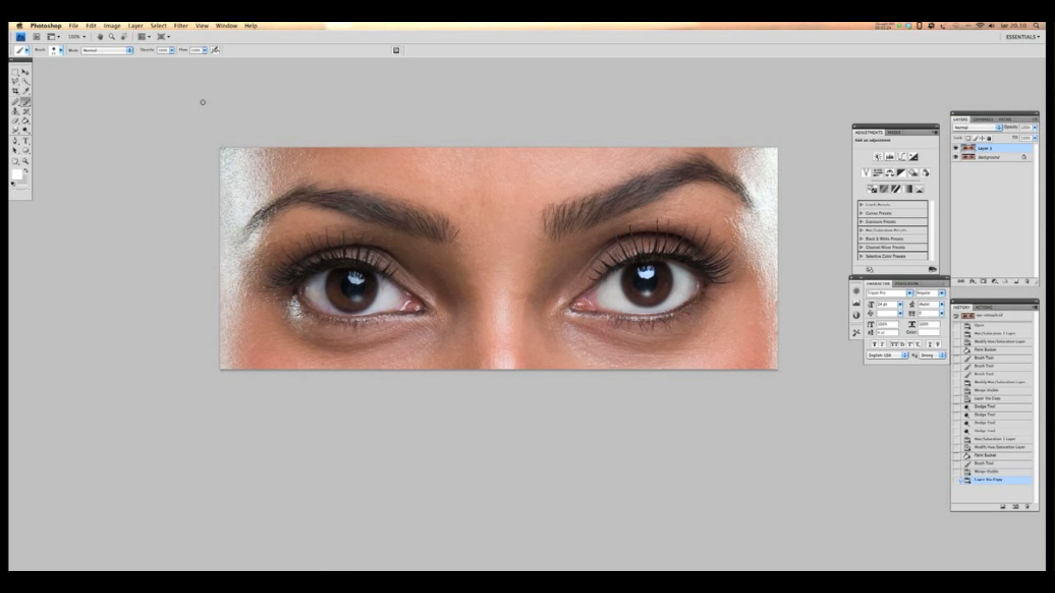
Switch to the Burn tool to darken shadow areas around the eyes
{"action": "left_click", "coordinate": [13, 129]}
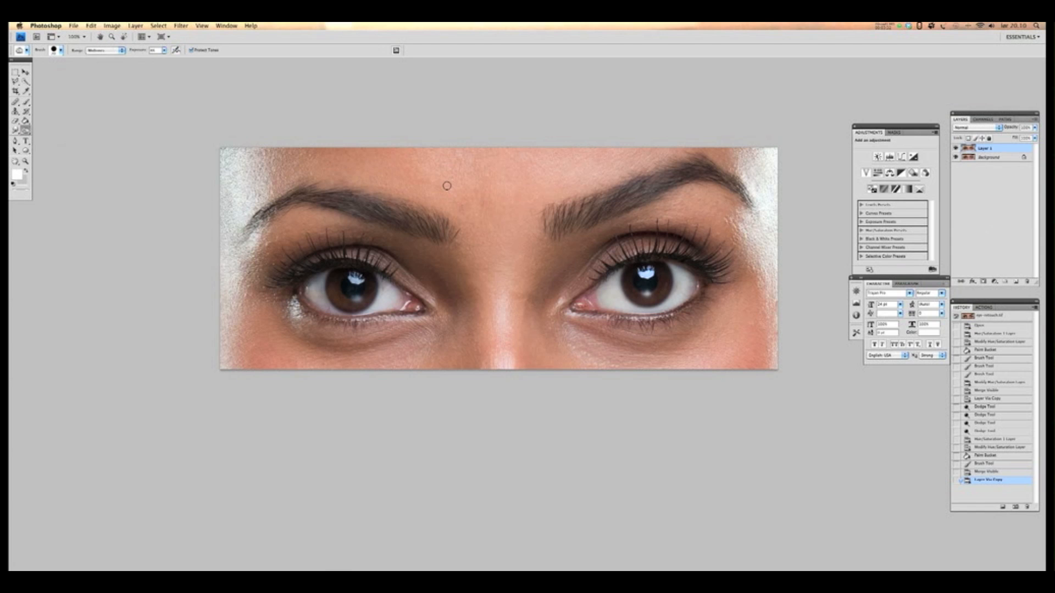
{"action": "mouse_move", "coordinate": [626, 273]}
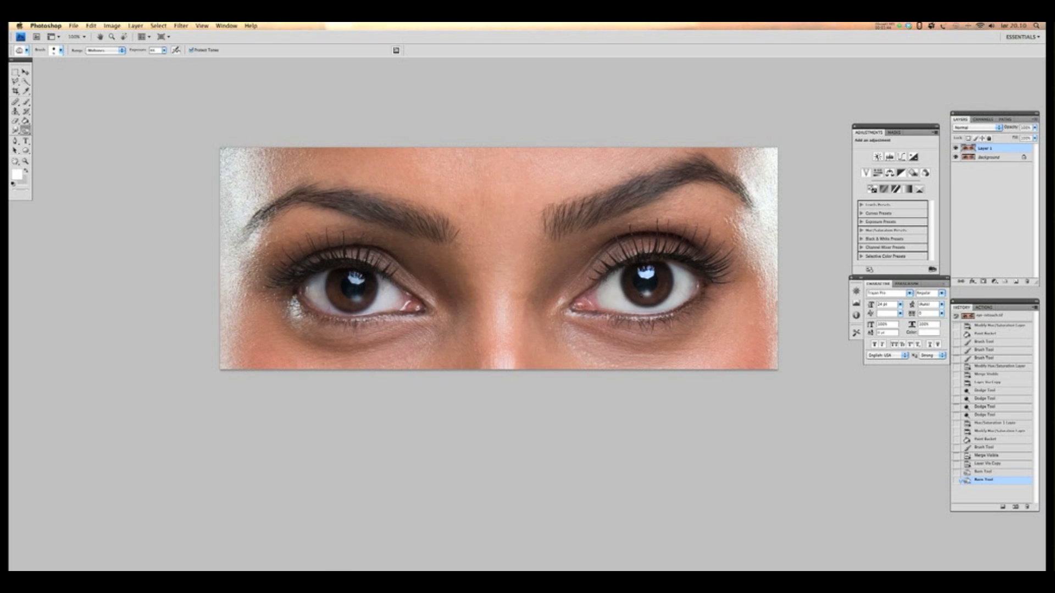
{"action": "mouse_move", "coordinate": [79, 248]}
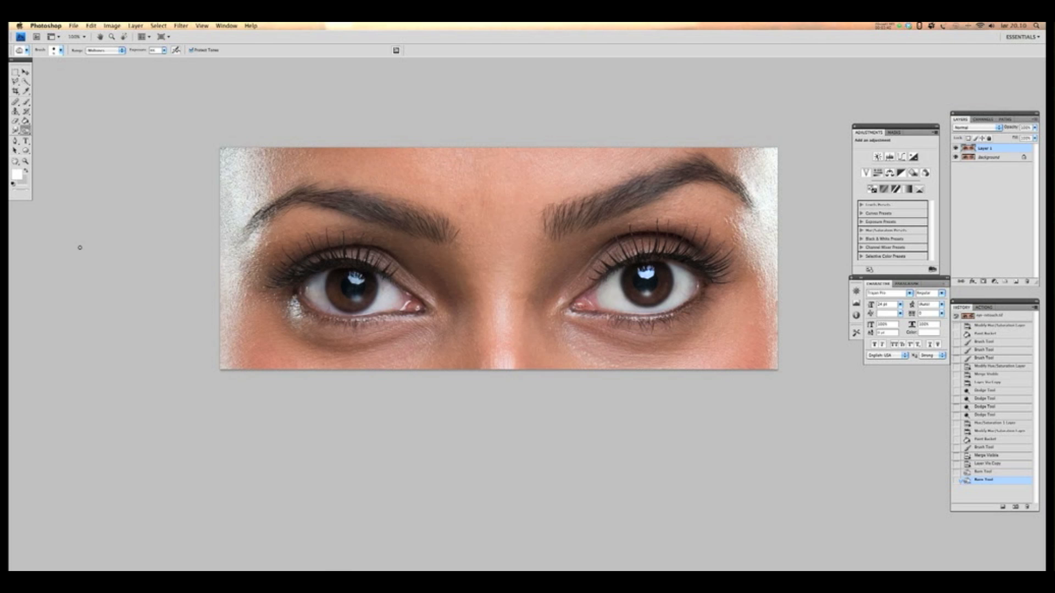
Dodge the eyes with an adjusted tonal Range, then return to the Burn tool for shadows
{"action": "left_click", "coordinate": [15, 124]}
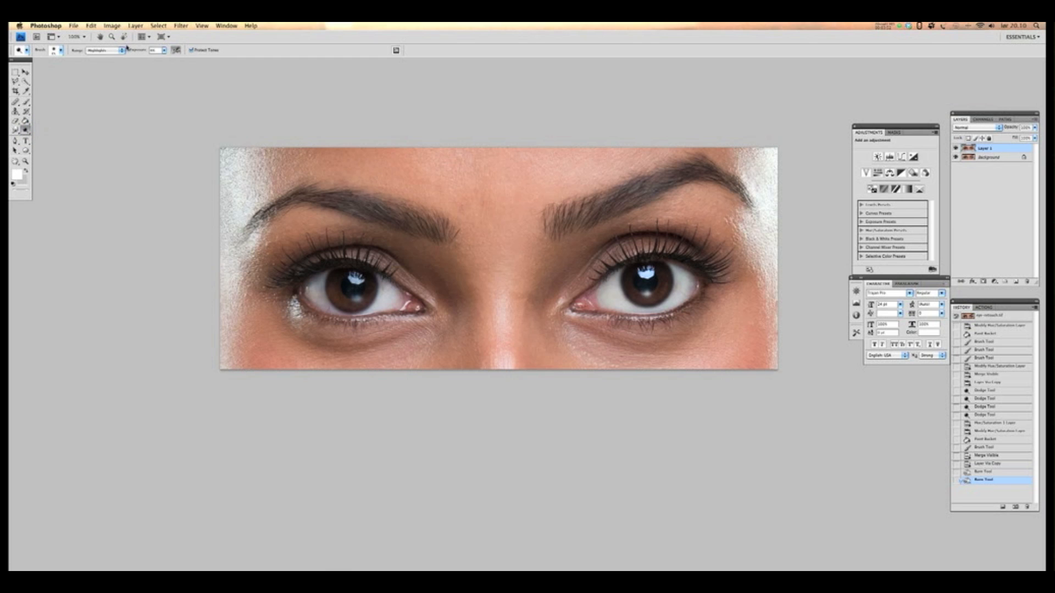
{"action": "left_click", "coordinate": [118, 53]}
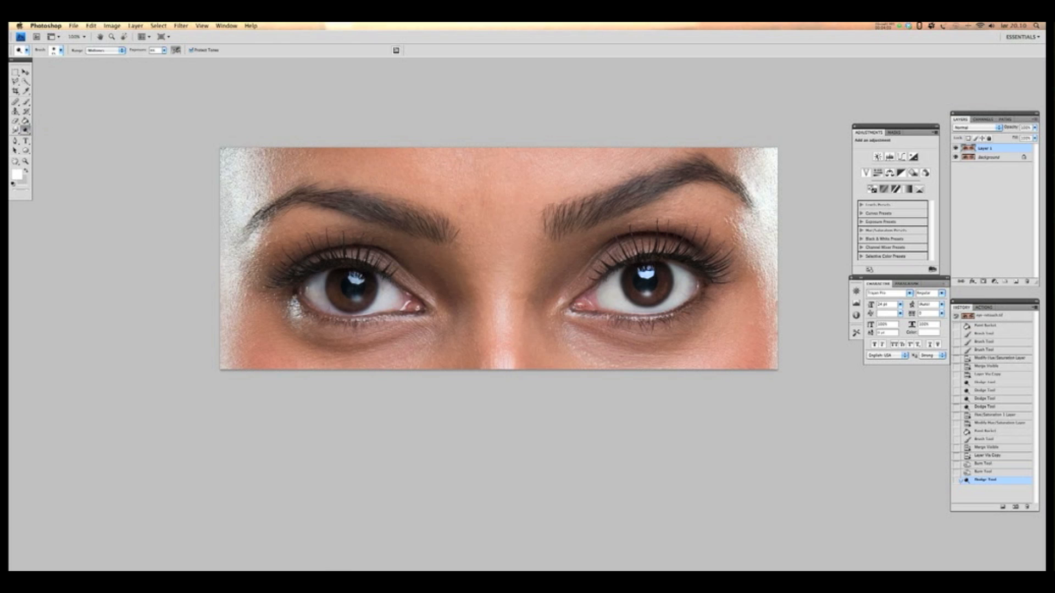
{"action": "left_click", "coordinate": [24, 128]}
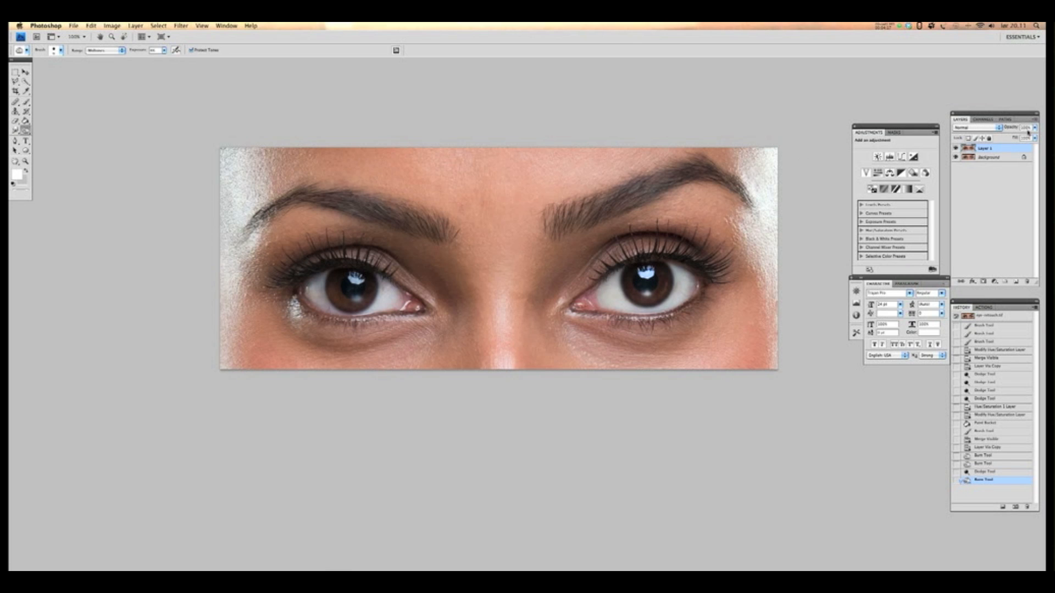
Lower Layer 1's opacity and merge the visible layers into the background image
{"action": "left_click", "coordinate": [1038, 132]}
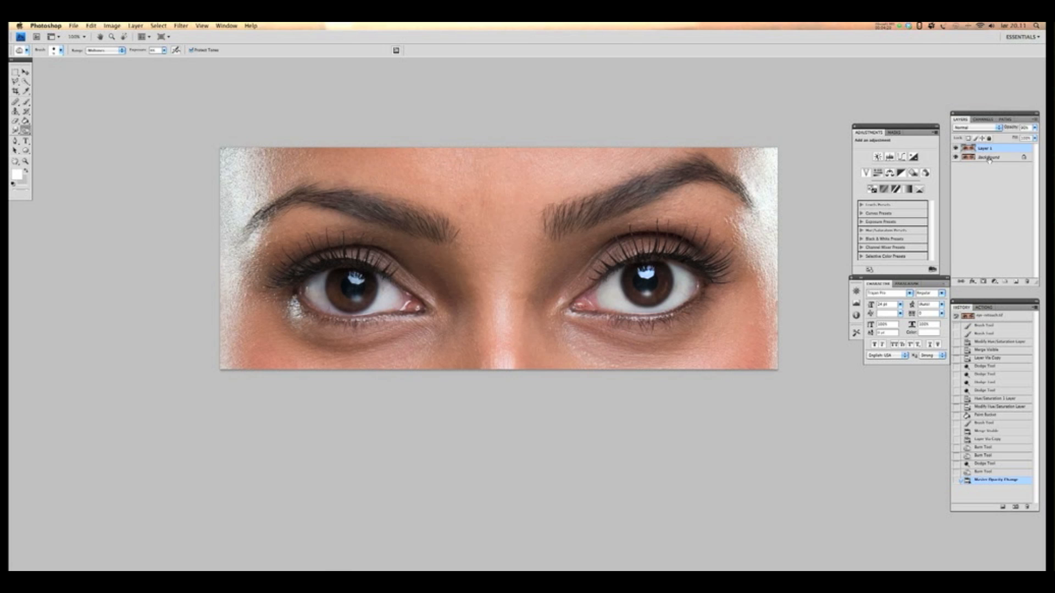
{"action": "left_click", "coordinate": [996, 161]}
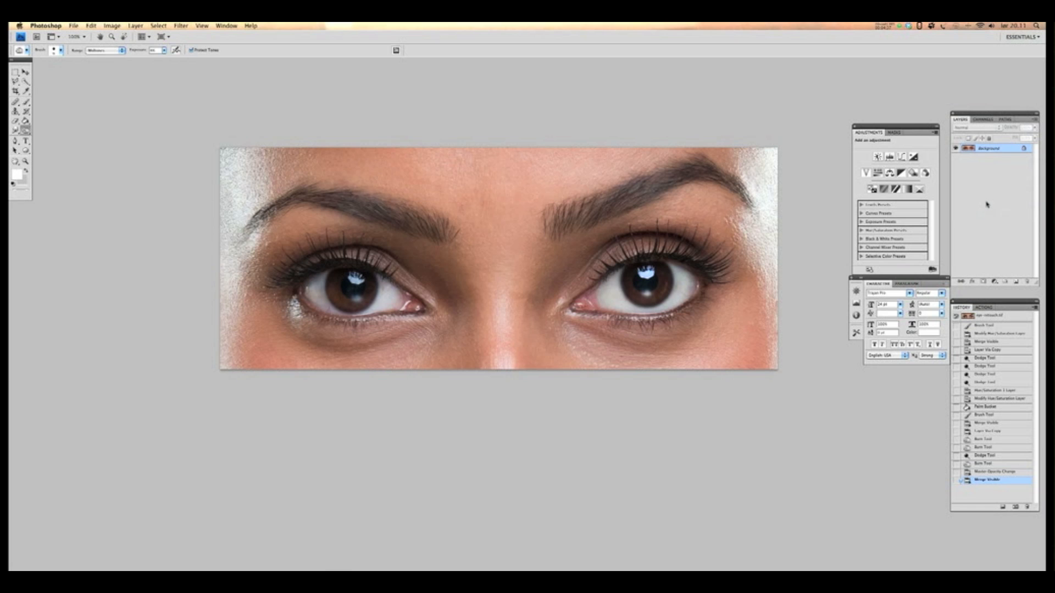
Show the Actions panel's list of recorded actions before duplicating for sharpening
{"action": "left_click", "coordinate": [982, 307]}
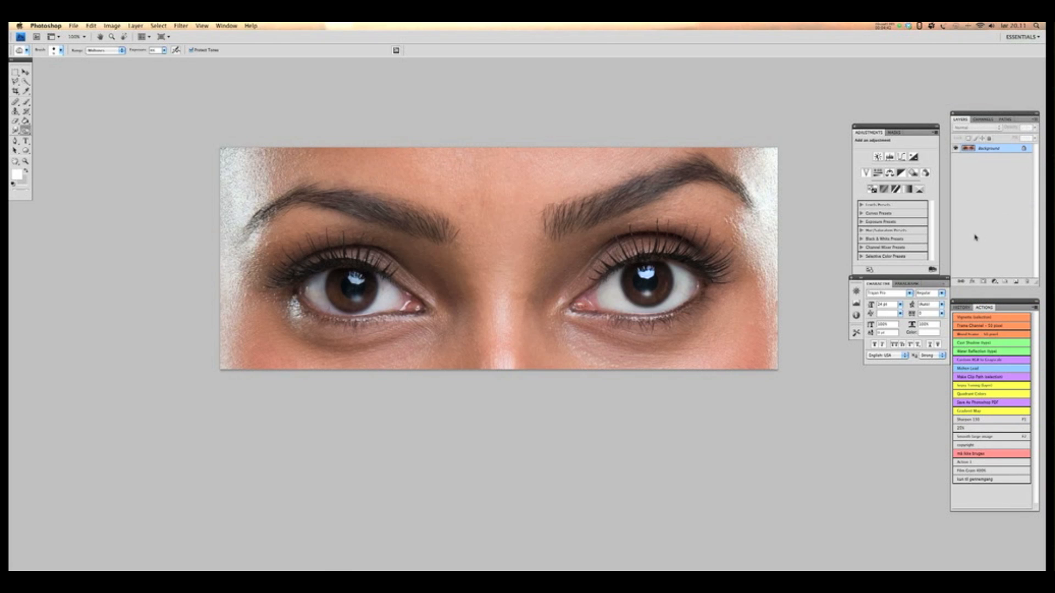
{"action": "mouse_move", "coordinate": [976, 166]}
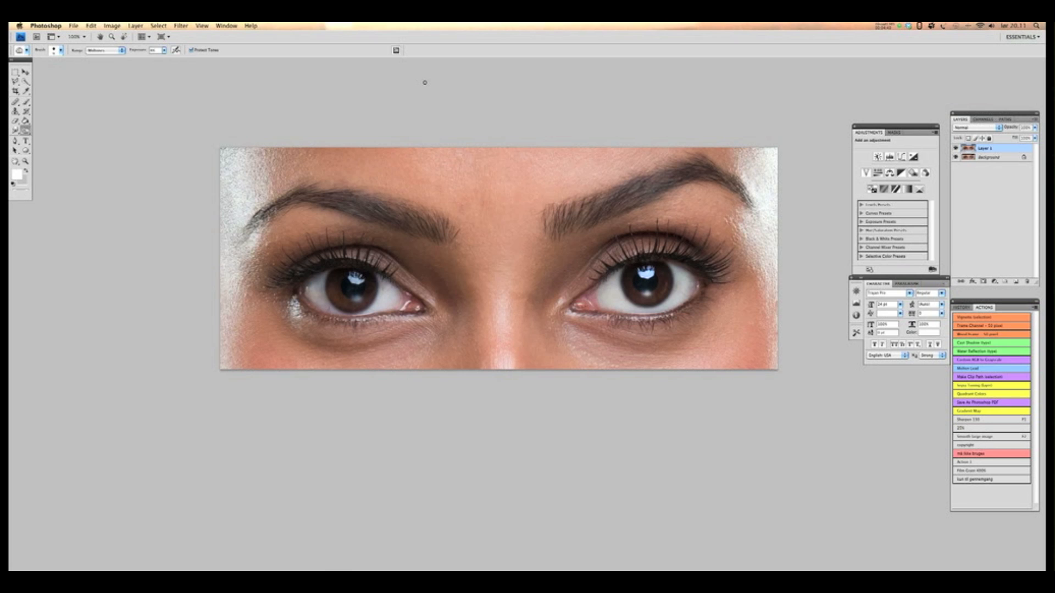
Sharpen the copied layer with Unsharp Mask at 1.6 px radius and threshold 0
{"action": "left_click", "coordinate": [185, 27]}
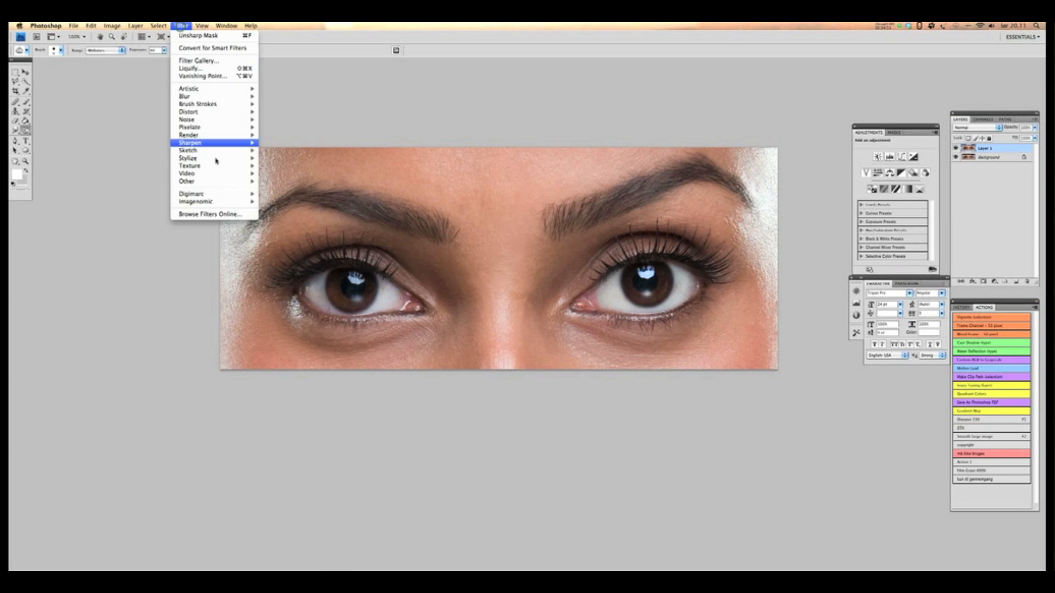
{"action": "mouse_move", "coordinate": [299, 159]}
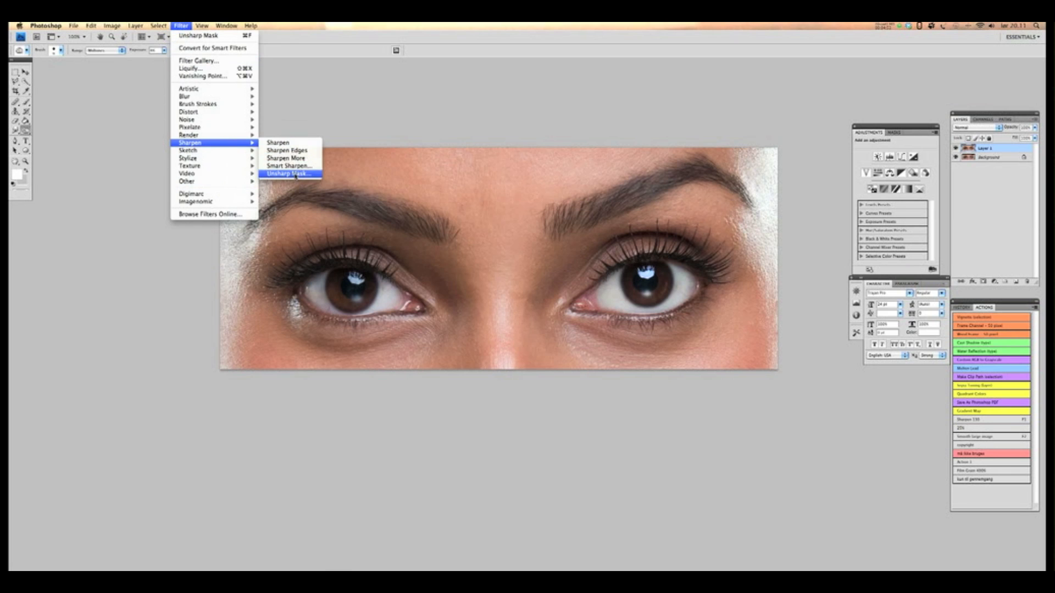
{"action": "left_click", "coordinate": [292, 173]}
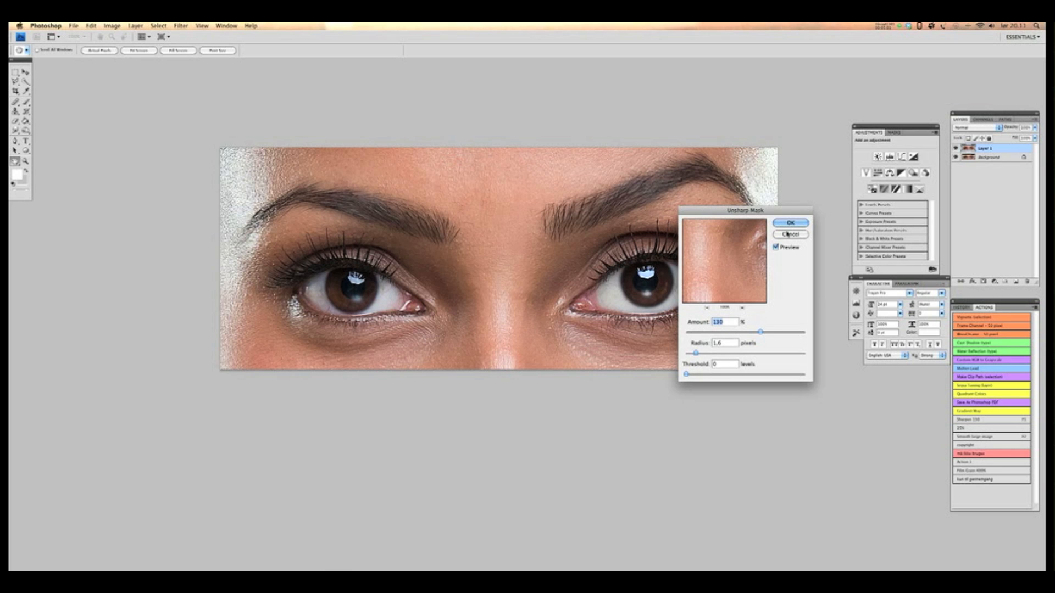
{"action": "left_click", "coordinate": [789, 222]}
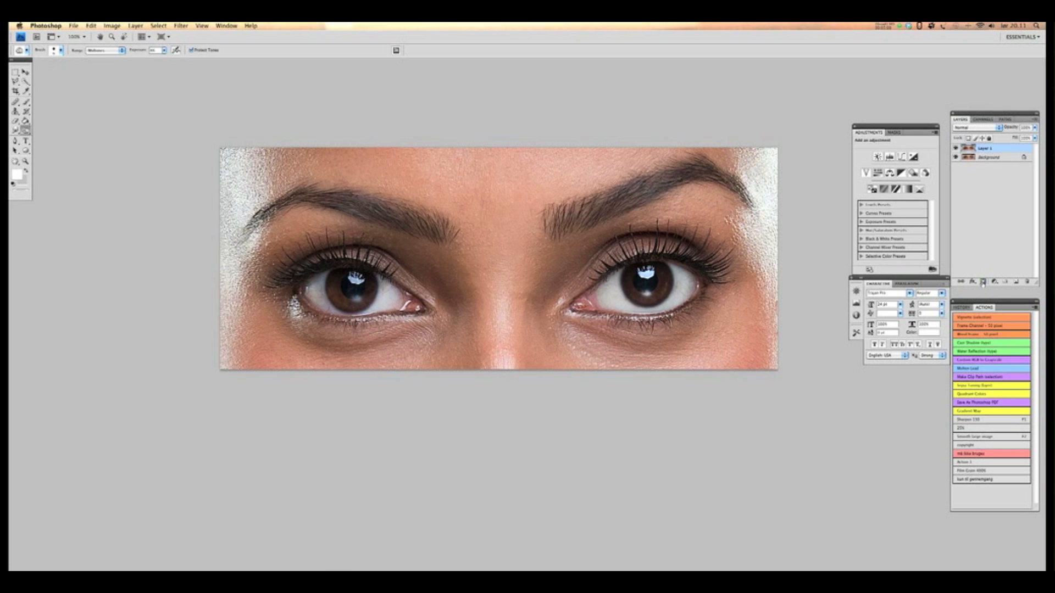
{"action": "mouse_move", "coordinate": [988, 280]}
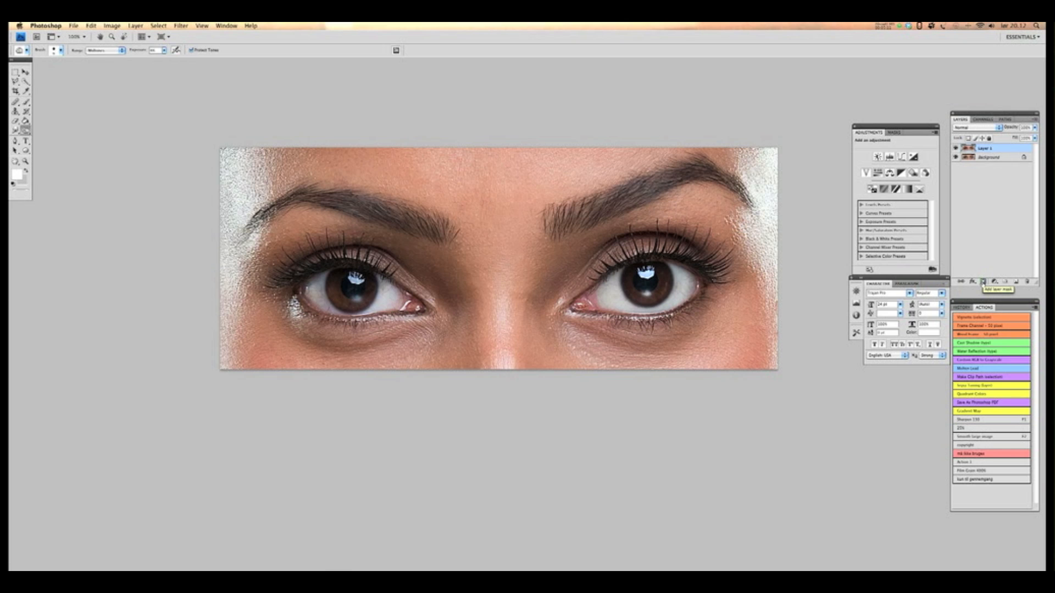
Add a black hide-all mask to the sharpened layer
{"action": "left_click", "coordinate": [984, 281]}
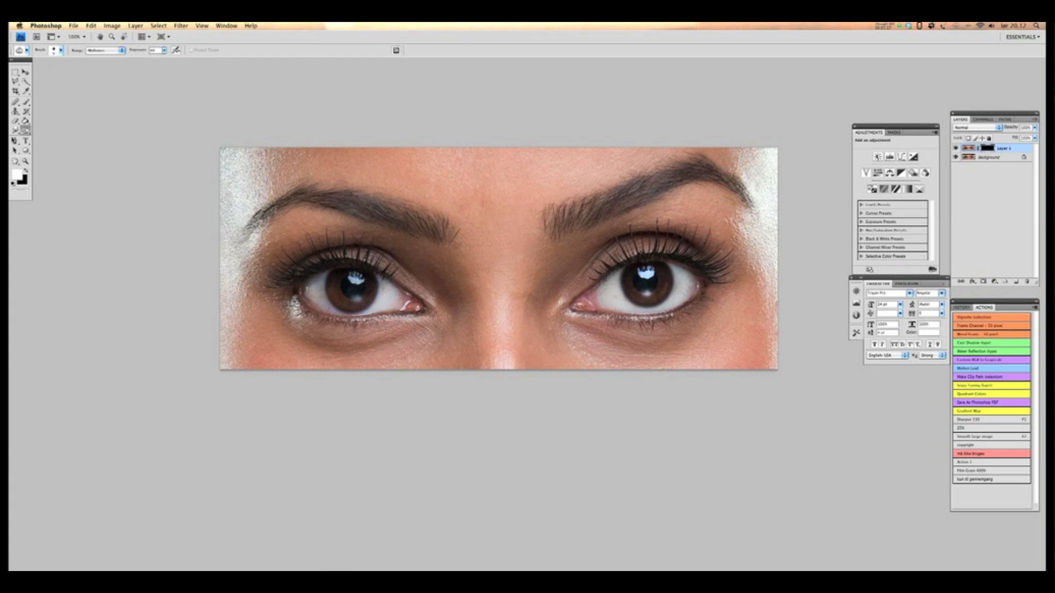
Brush white into the mask to reveal sharpening on the eyes, lashes and brows
{"action": "left_click", "coordinate": [16, 108]}
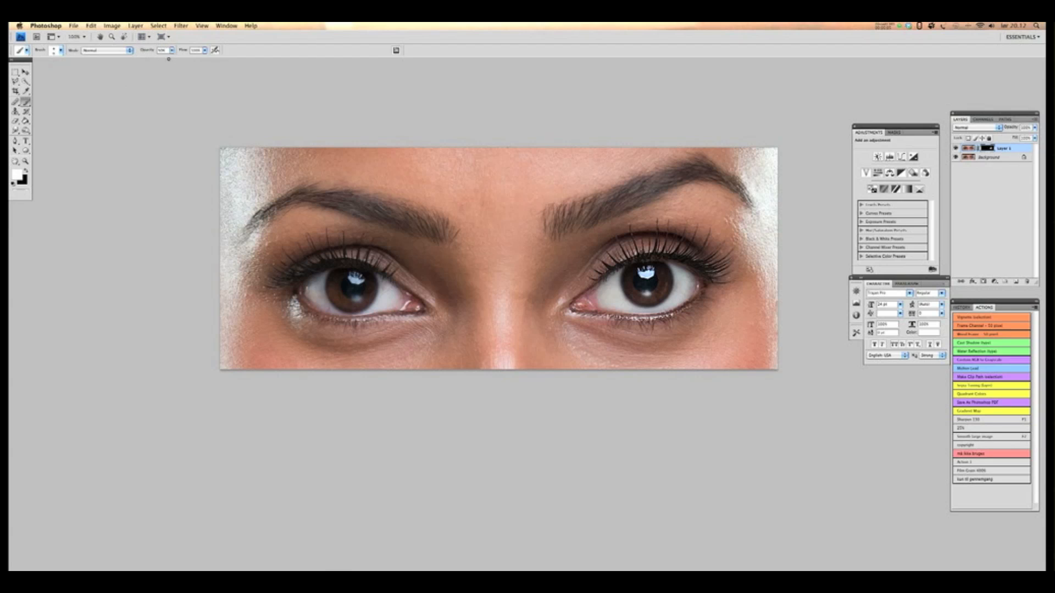
{"action": "mouse_move", "coordinate": [458, 137]}
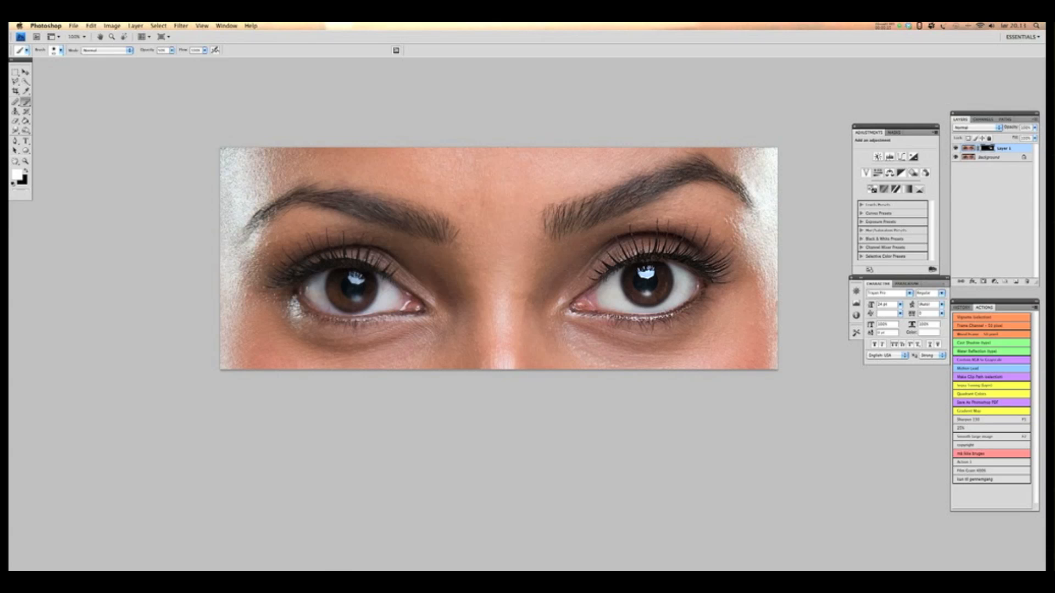
{"action": "mouse_move", "coordinate": [535, 253]}
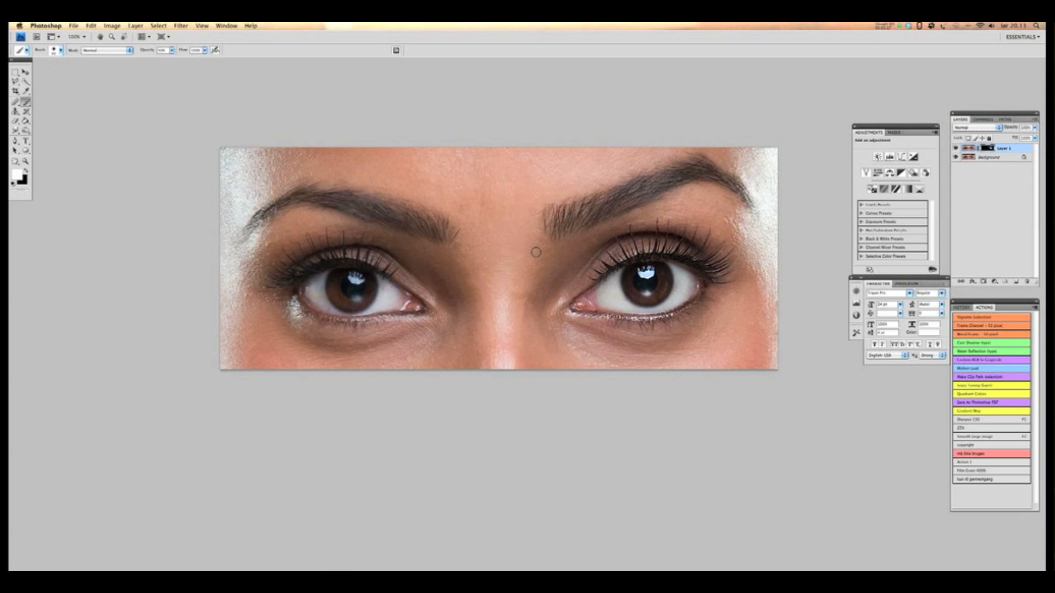